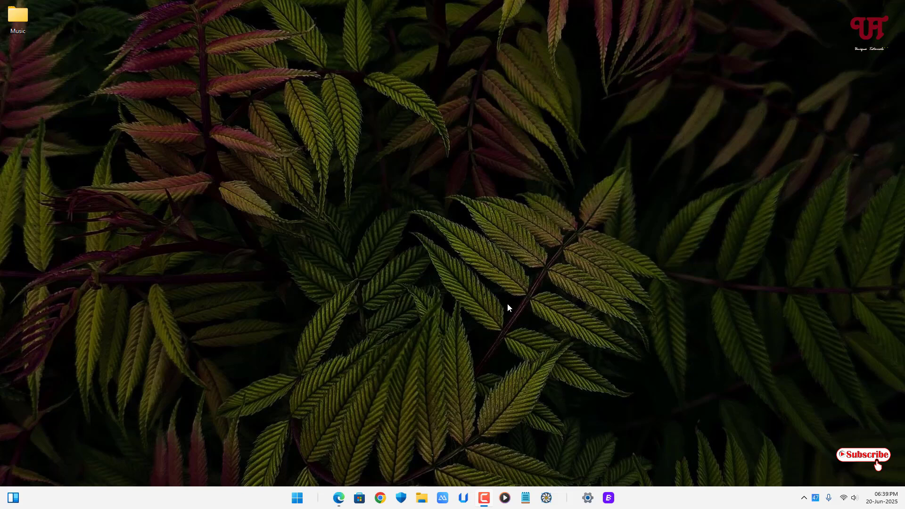
pyautogui.moveTo(351, 379)
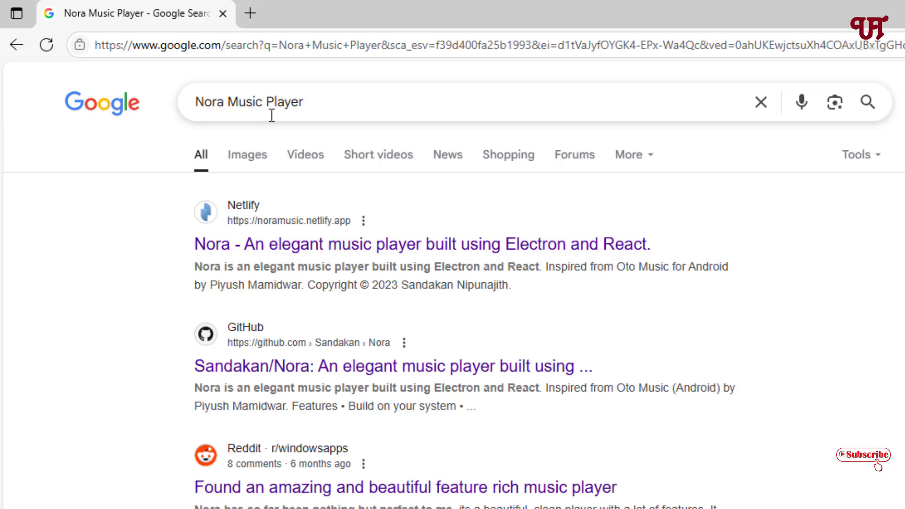
pyautogui.moveTo(312, 254)
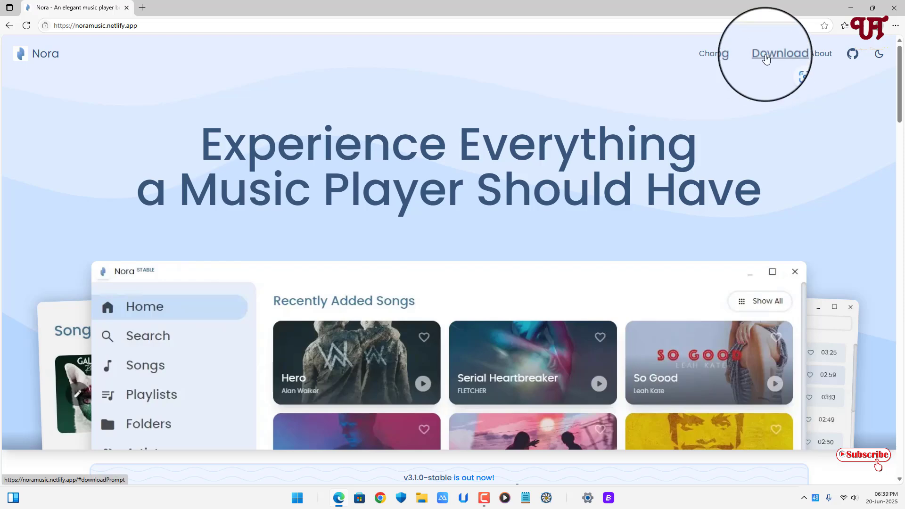
# - Download Nora.v3.1.0-stable-win-x64.exe from the release's Assets list into Downloads
pyautogui.click(780, 52)
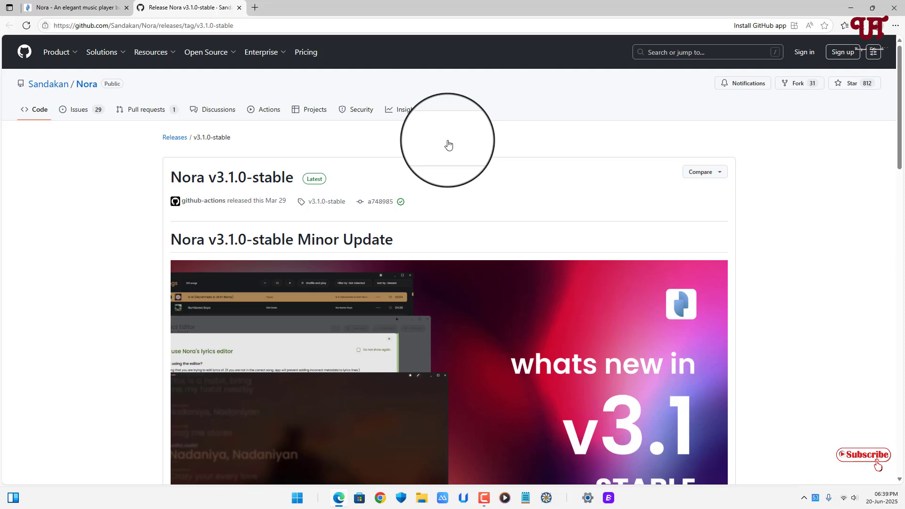
pyautogui.scroll(-3)
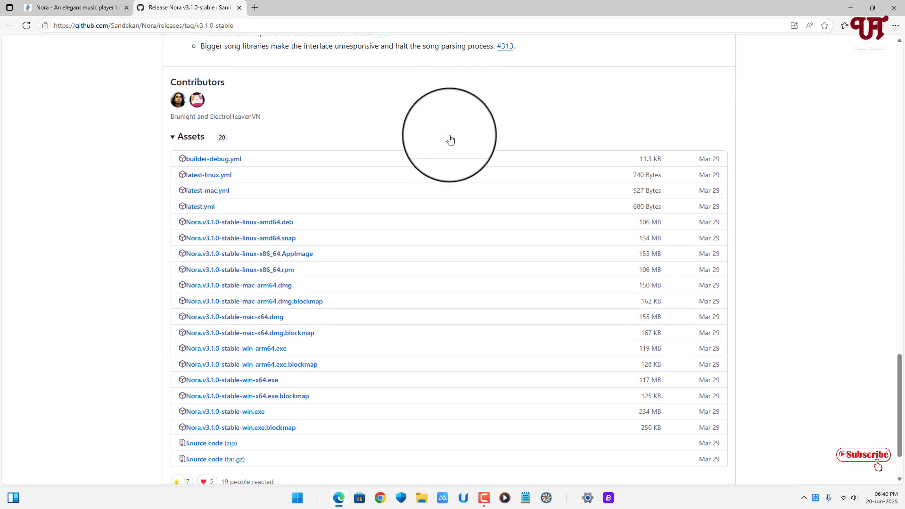
pyautogui.scroll(-3)
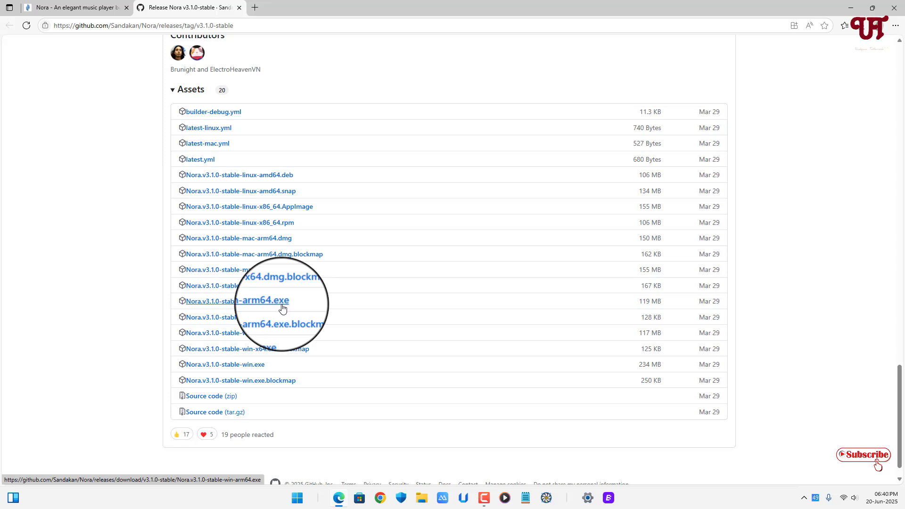
pyautogui.click(232, 333)
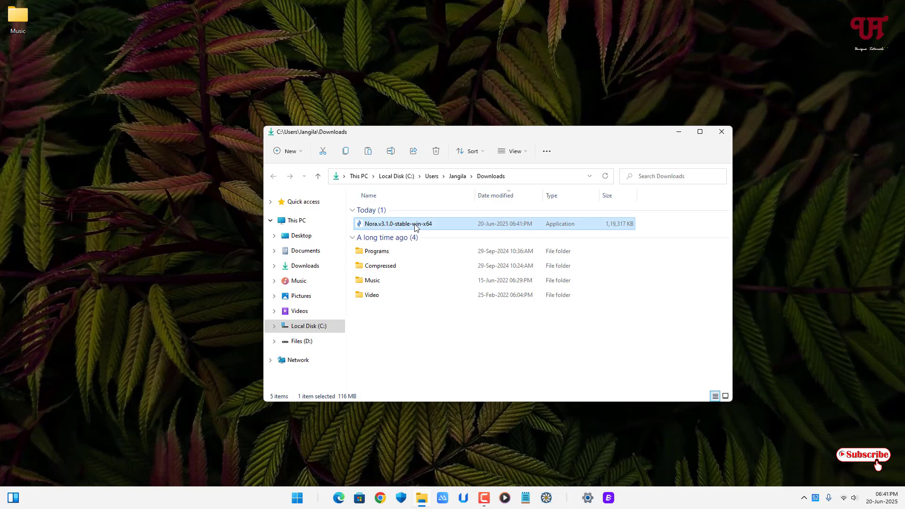
# - Run the downloaded installer, accept the license, install to the default folder and launch Nora
pyautogui.doubleClick(398, 224)
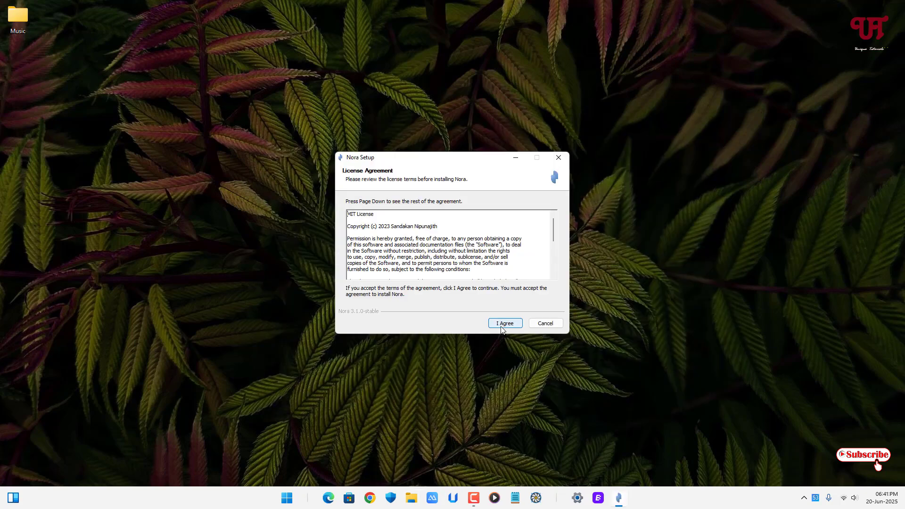
pyautogui.click(505, 323)
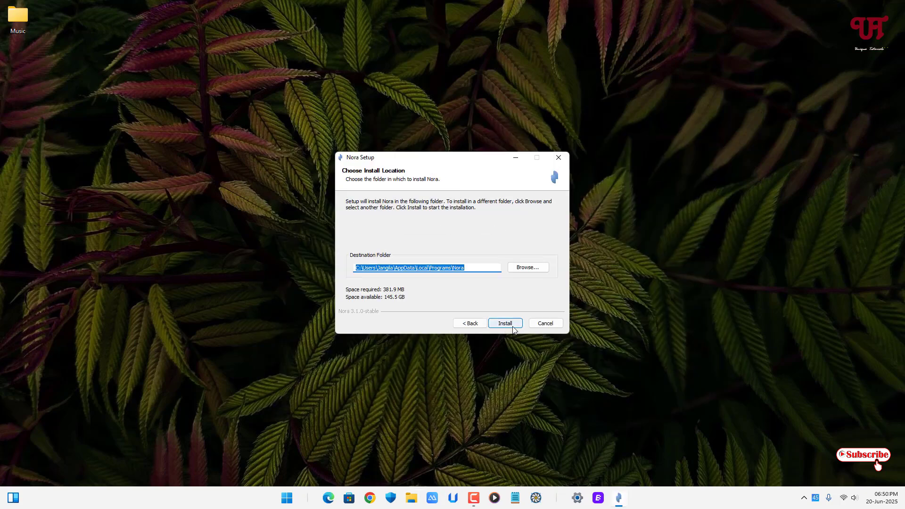
pyautogui.click(504, 322)
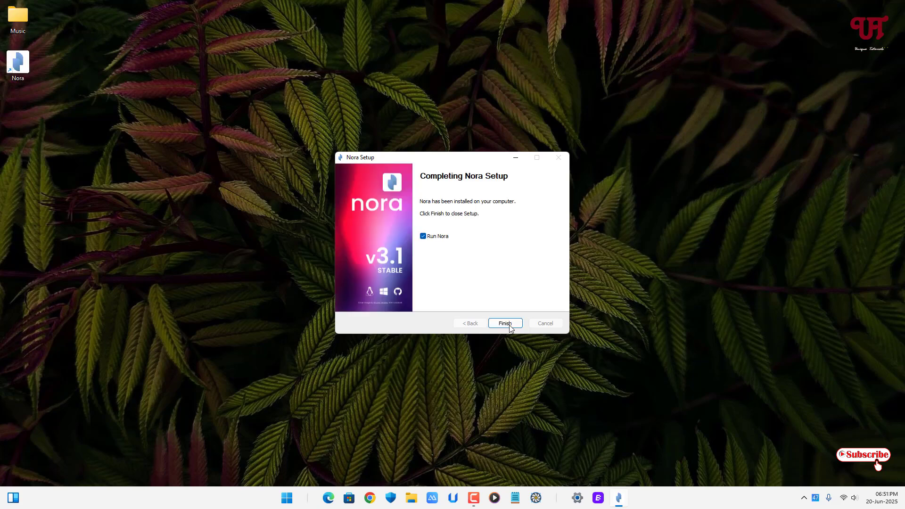
pyautogui.click(504, 323)
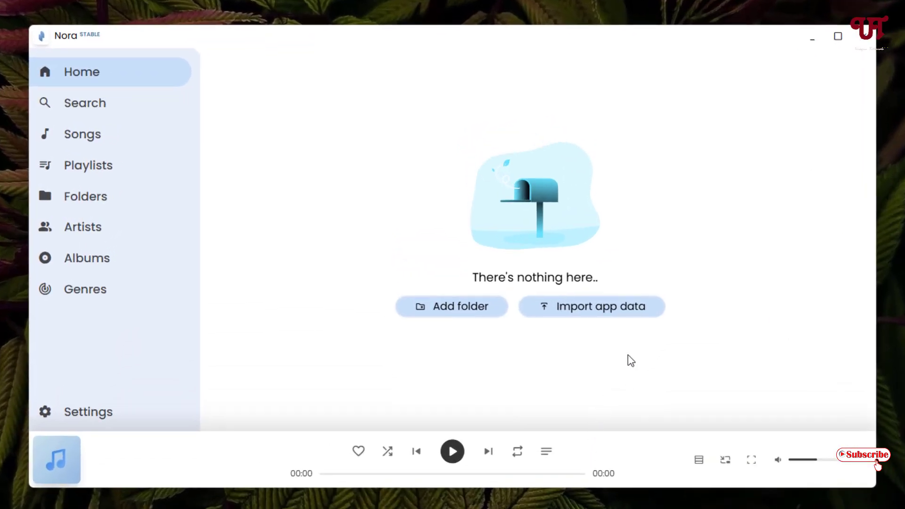
pyautogui.moveTo(108, 68)
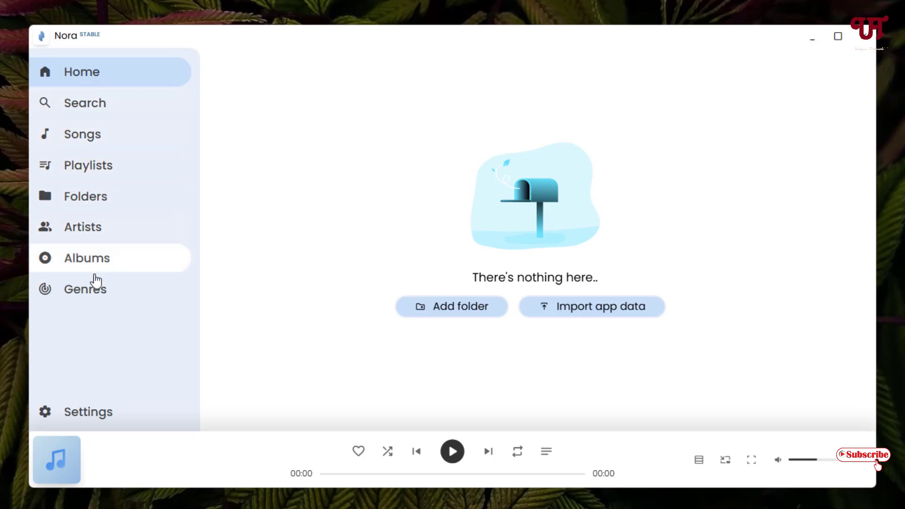
pyautogui.moveTo(59, 427)
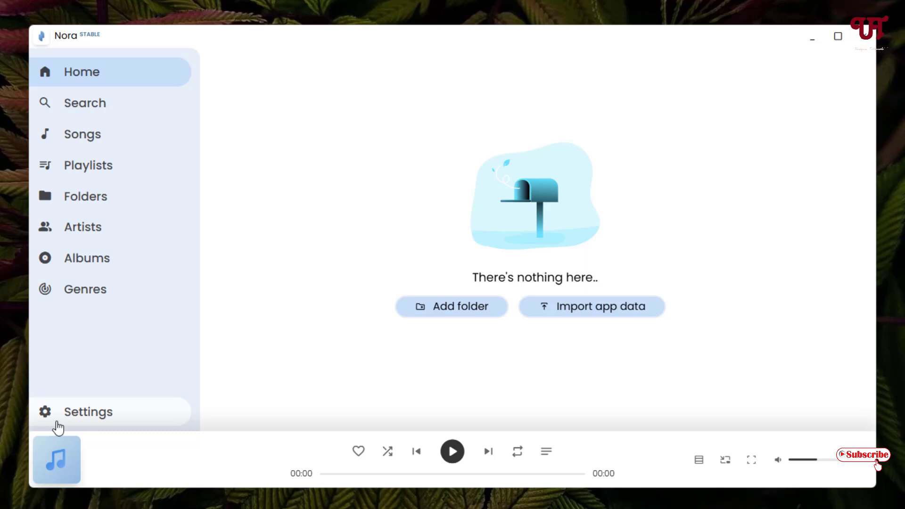
# - Browse Nora's settings from audio playback and startup down to Storage and Advanced
pyautogui.click(88, 412)
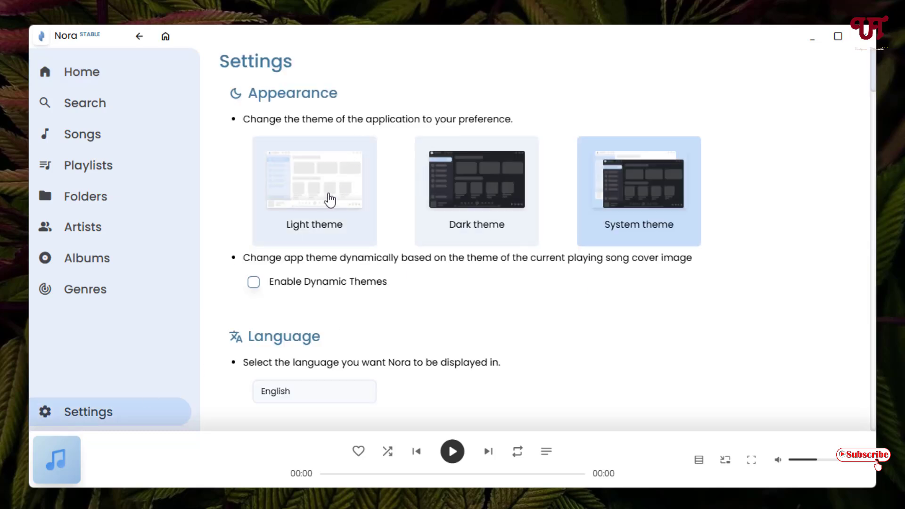
pyautogui.moveTo(626, 236)
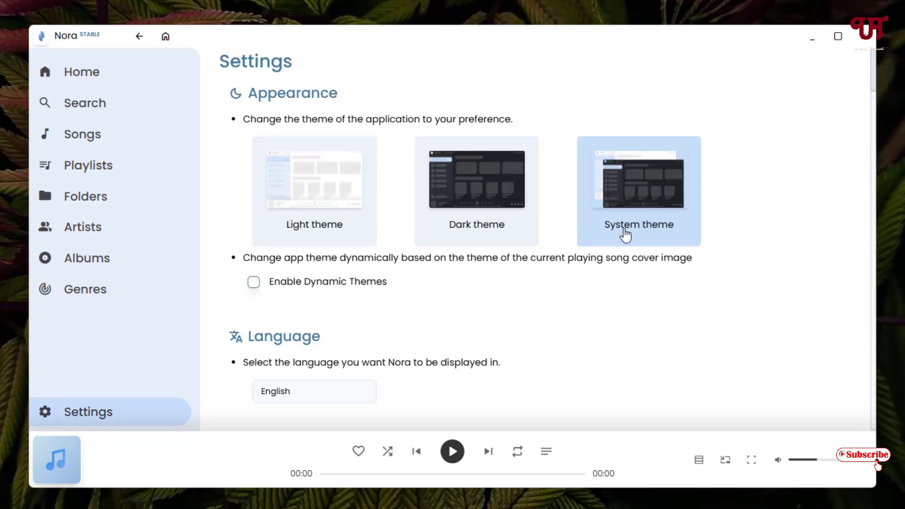
pyautogui.scroll(-3)
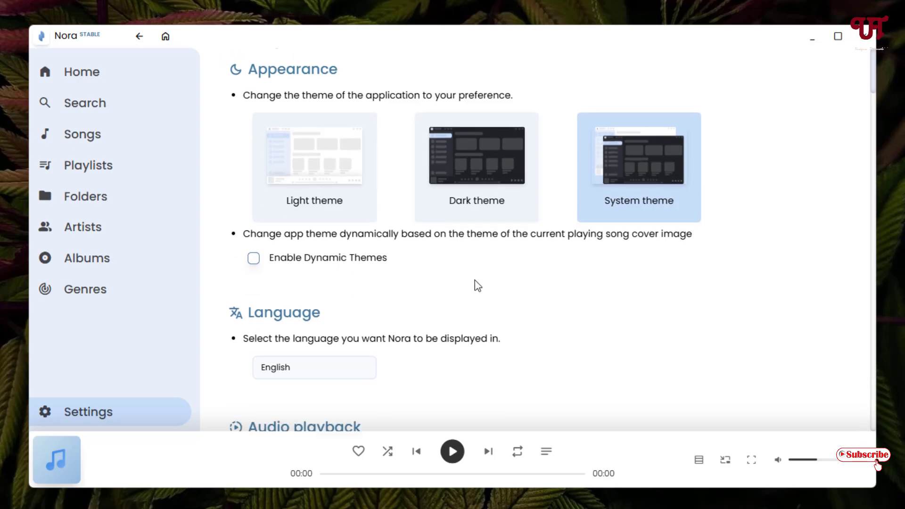
pyautogui.scroll(-3)
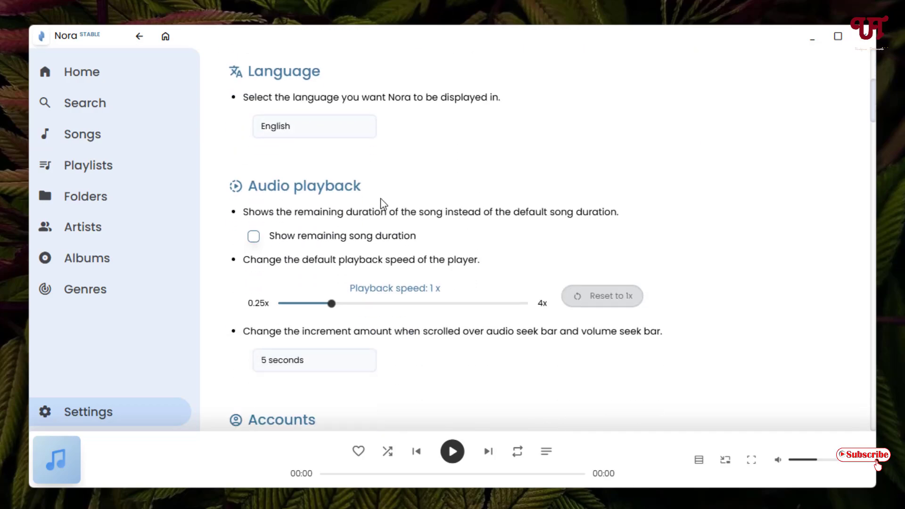
pyautogui.scroll(-3)
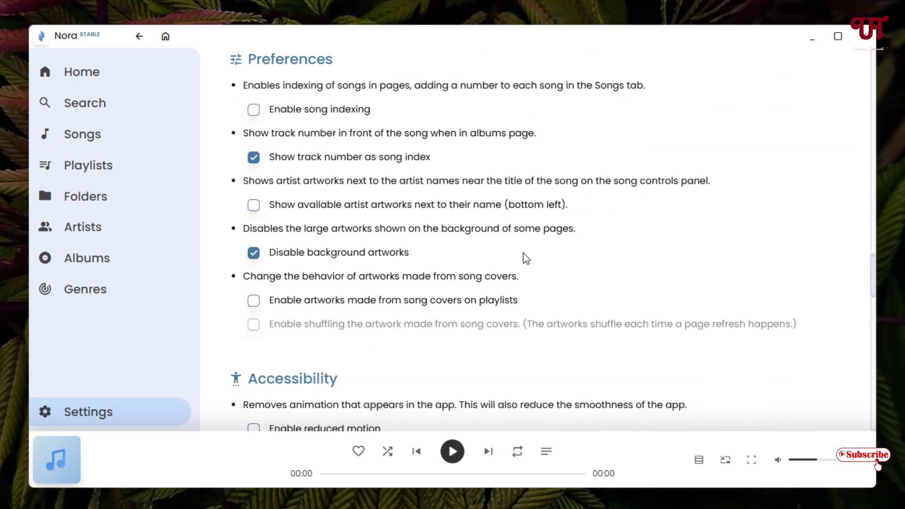
pyautogui.scroll(-3)
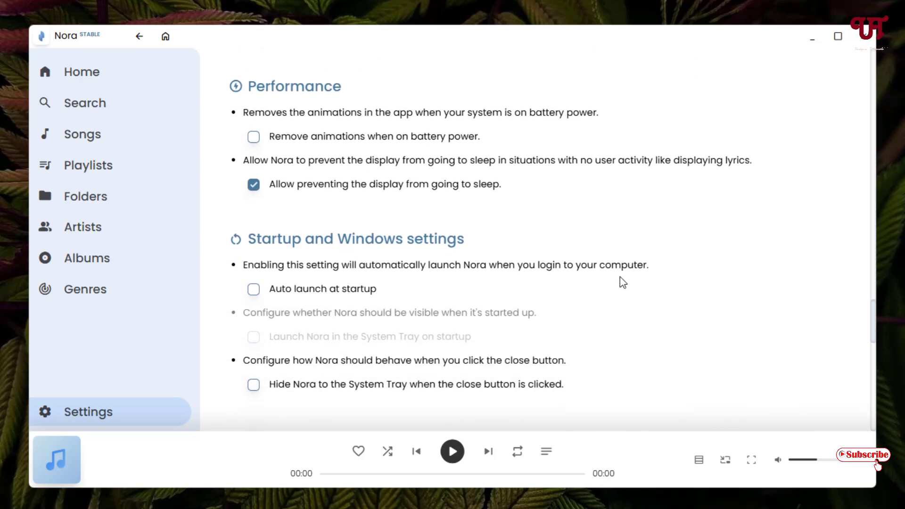
pyautogui.scroll(-3)
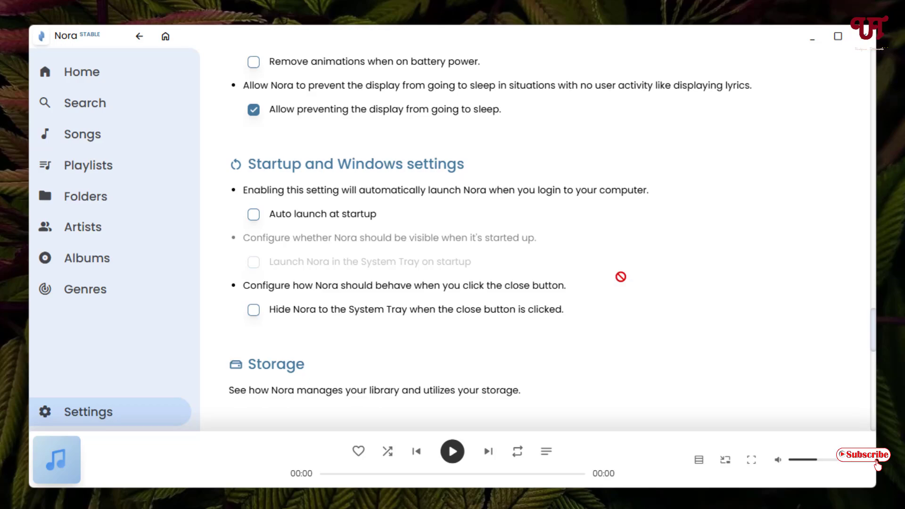
pyautogui.scroll(-3)
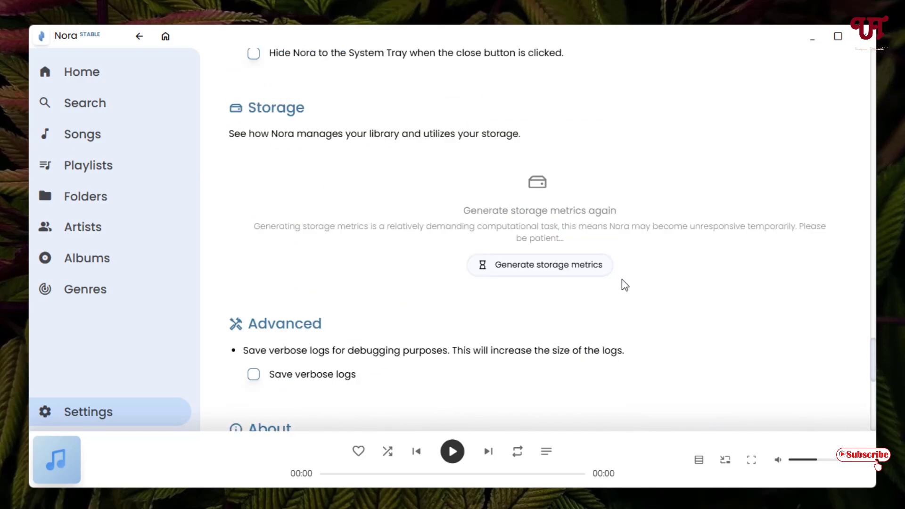
# - From Home, add the Desktop\Music folder so its 23 songs appear in the library
pyautogui.click(81, 71)
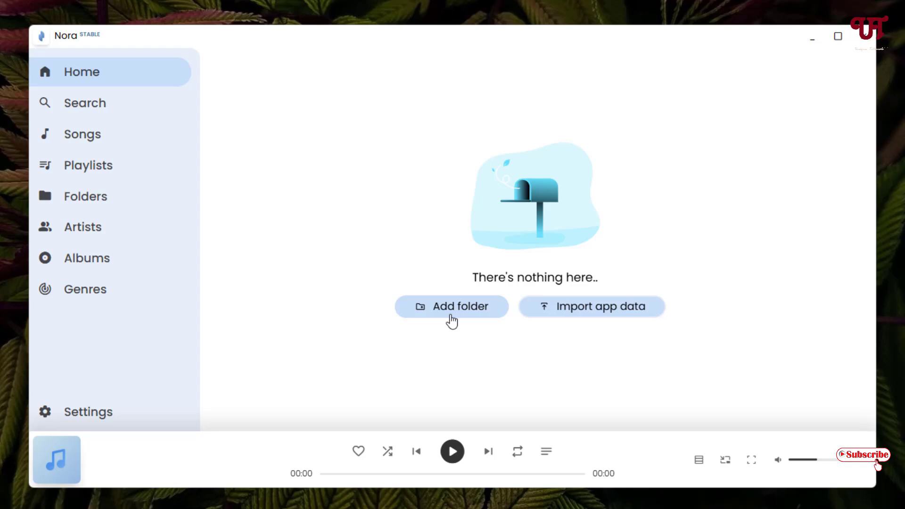
pyautogui.click(452, 305)
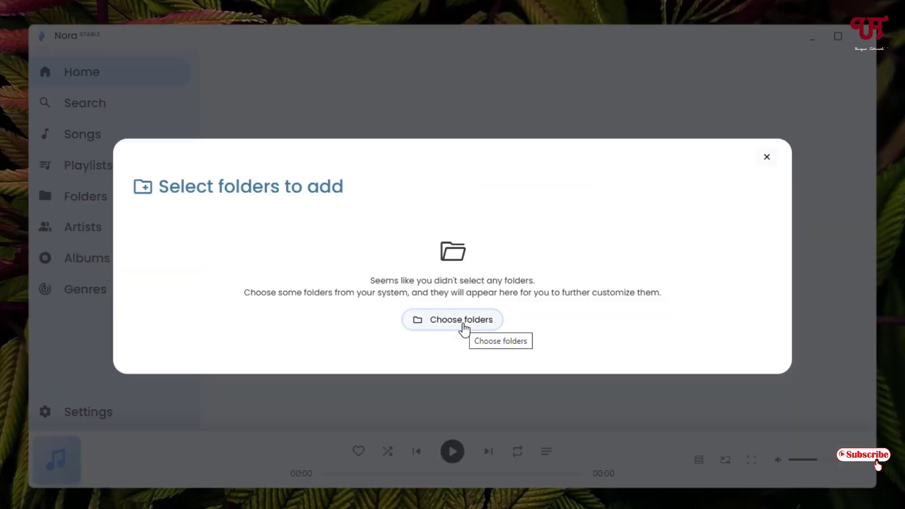
pyautogui.click(452, 319)
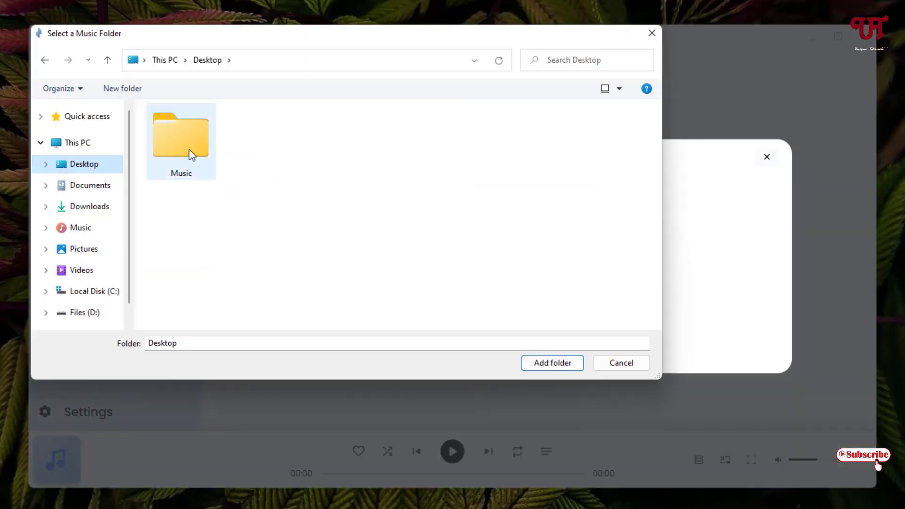
pyautogui.click(551, 363)
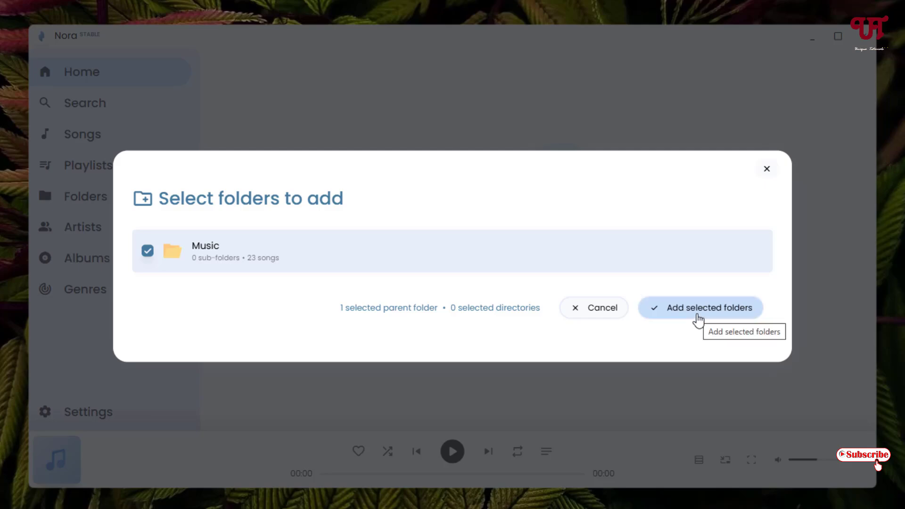
pyautogui.click(709, 308)
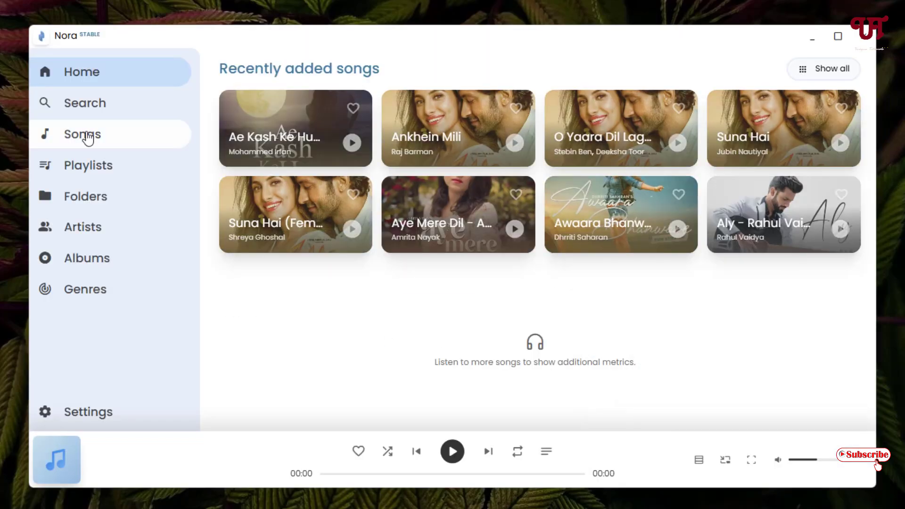
# - Play Aakhri Baar Sahi - Krsna Solo from Songs, view its listening stats, and return to the list
pyautogui.click(81, 134)
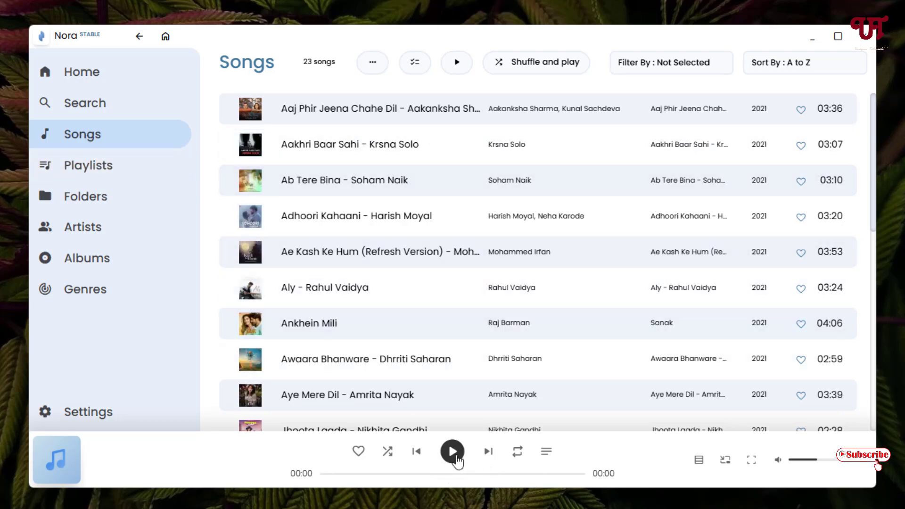
pyautogui.doubleClick(349, 144)
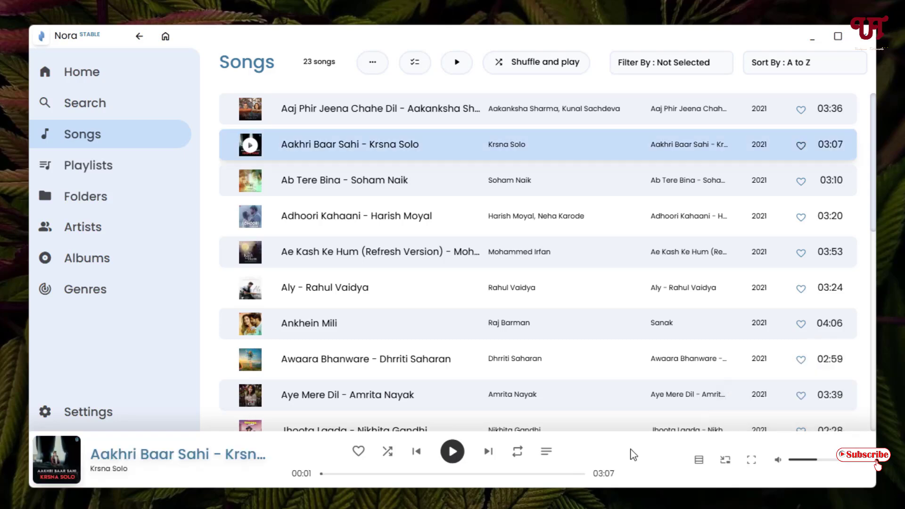
pyautogui.doubleClick(349, 144)
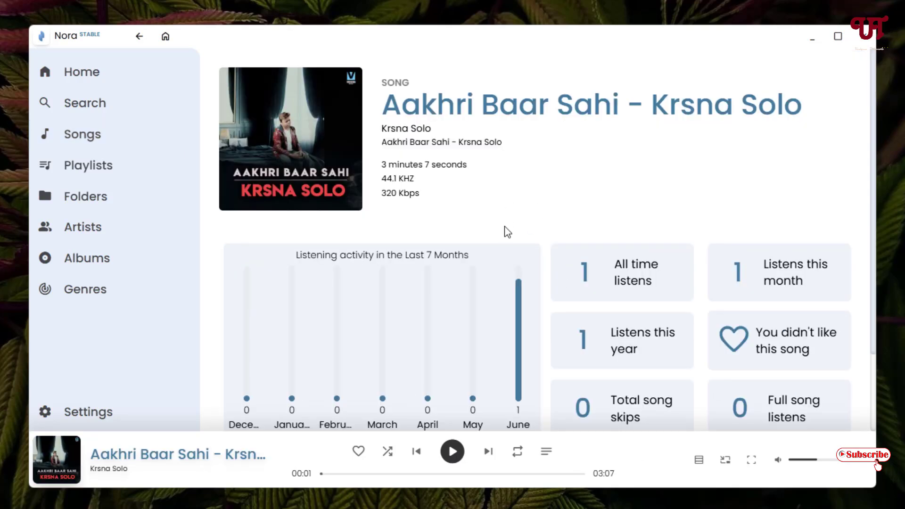
pyautogui.scroll(-3)
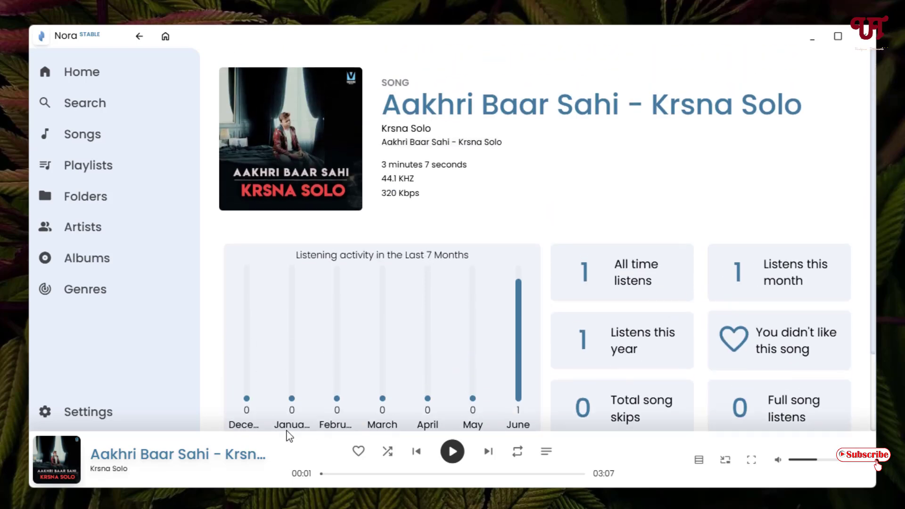
pyautogui.click(81, 133)
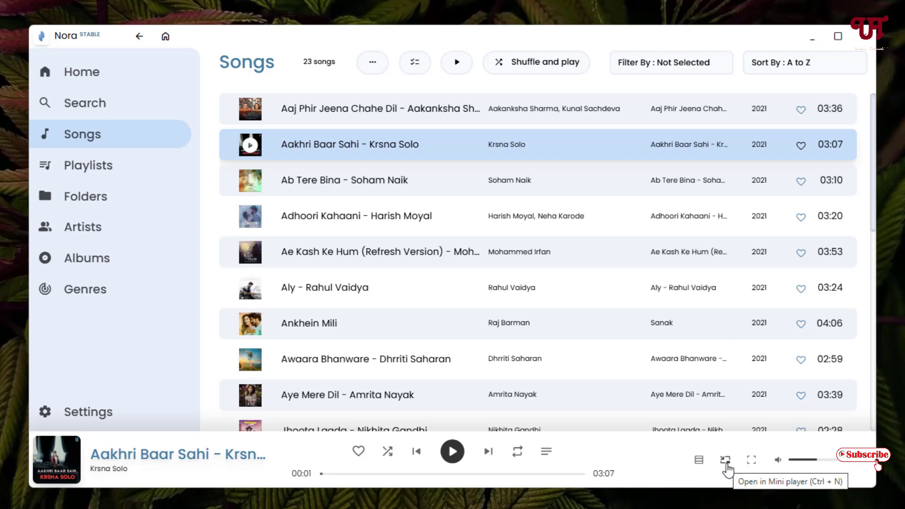
pyautogui.click(726, 460)
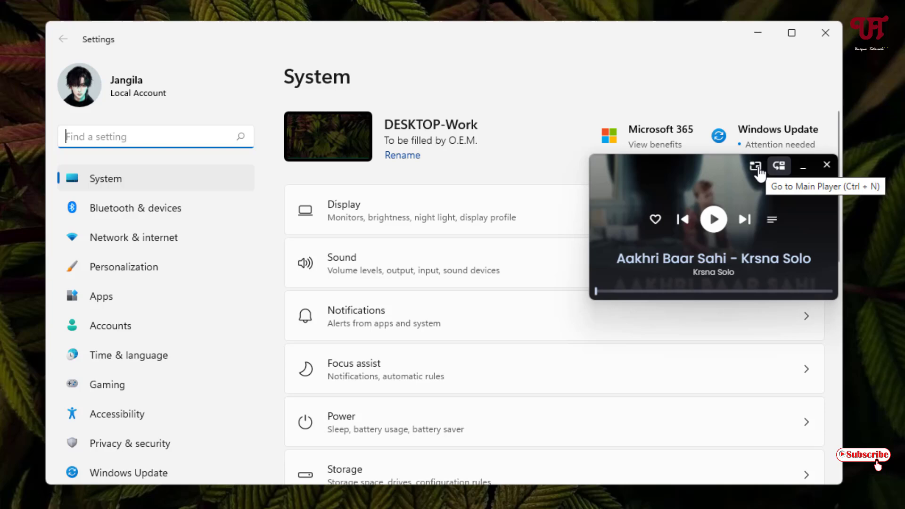
pyautogui.click(755, 166)
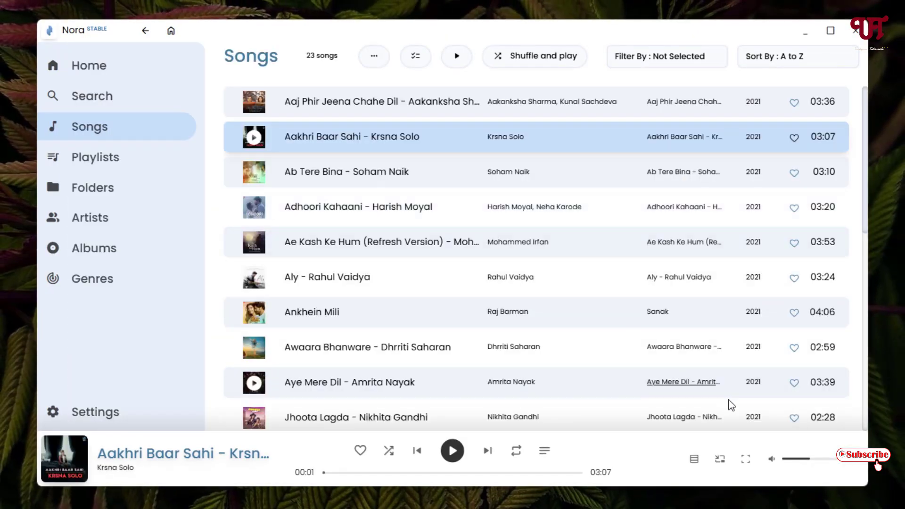
pyautogui.moveTo(745, 459)
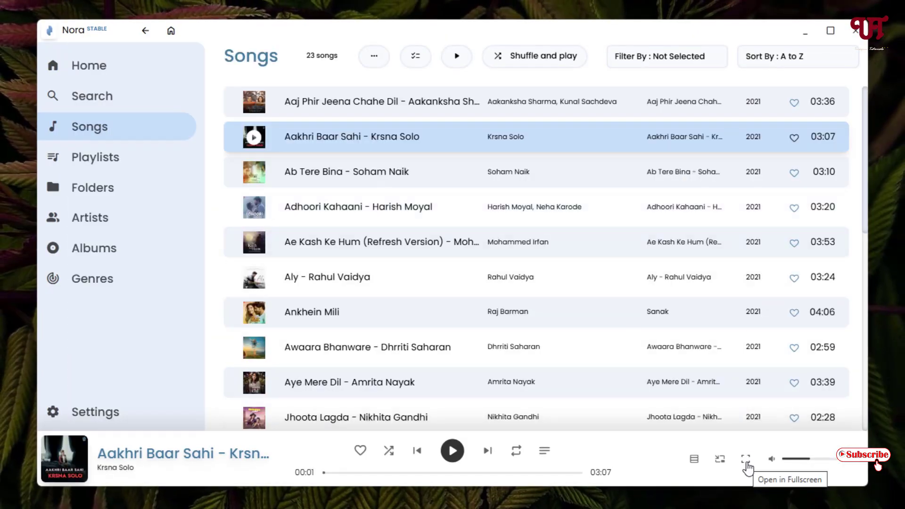
pyautogui.click(745, 459)
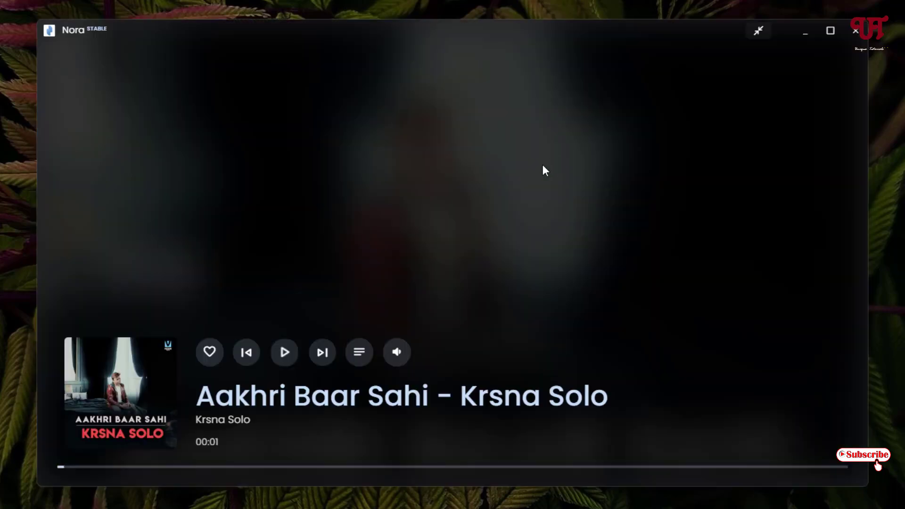
pyautogui.moveTo(759, 30)
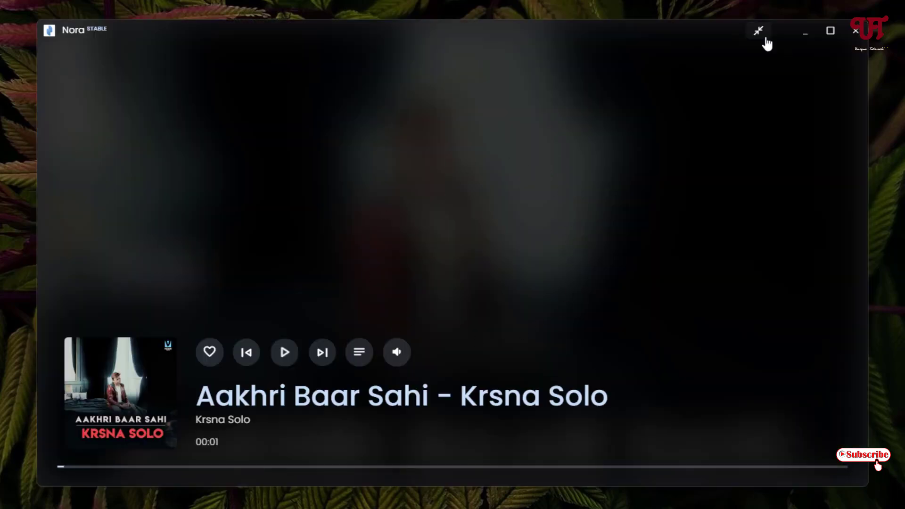
pyautogui.click(759, 30)
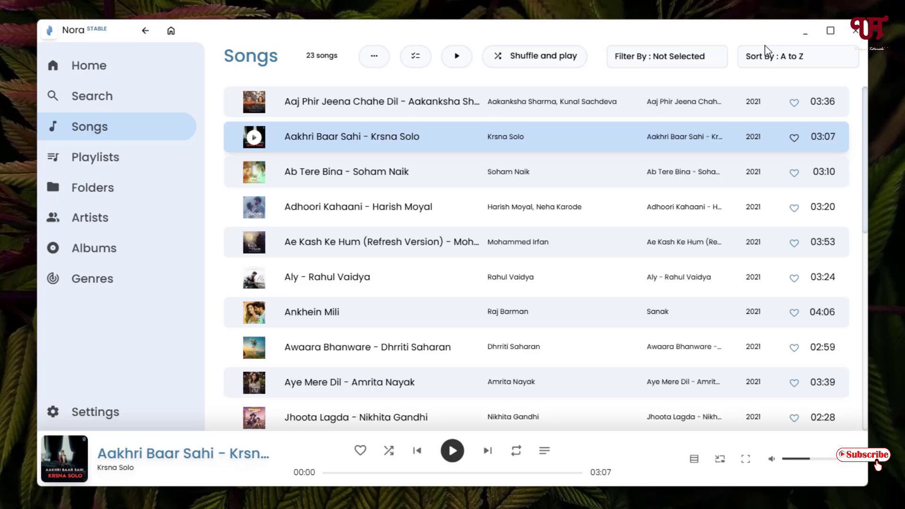
pyautogui.moveTo(855, 32)
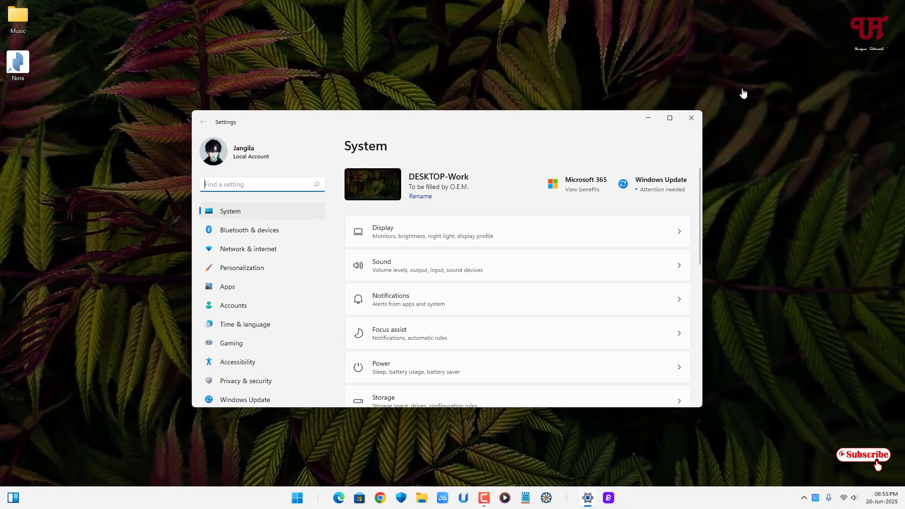
# - Close the Settings window to leave an empty Windows desktop
pyautogui.click(692, 118)
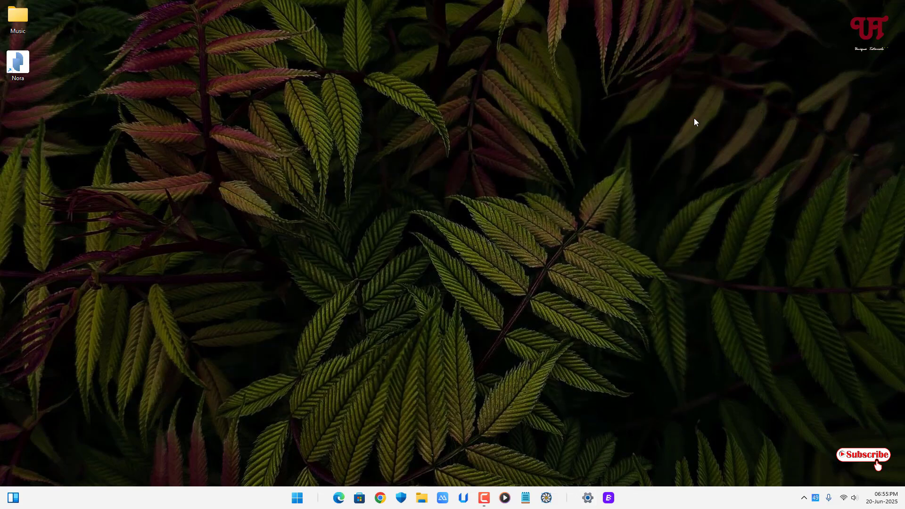
pyautogui.moveTo(582, 298)
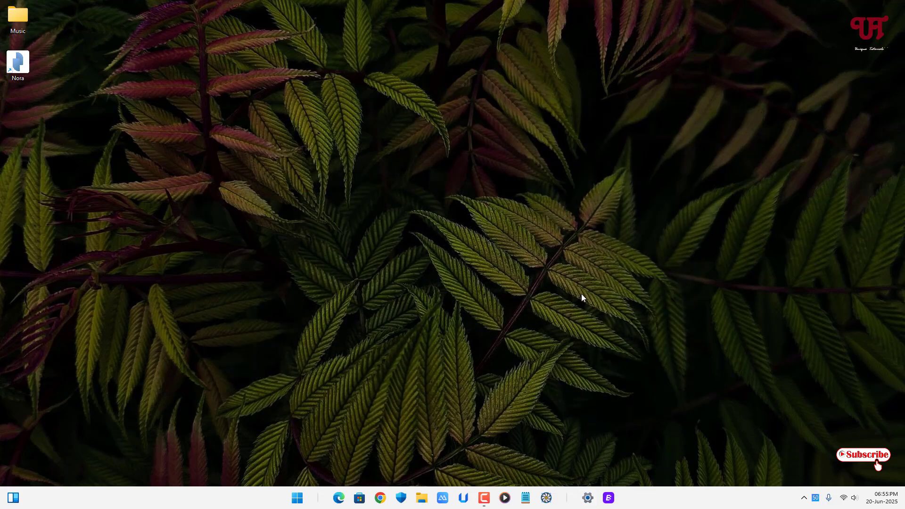